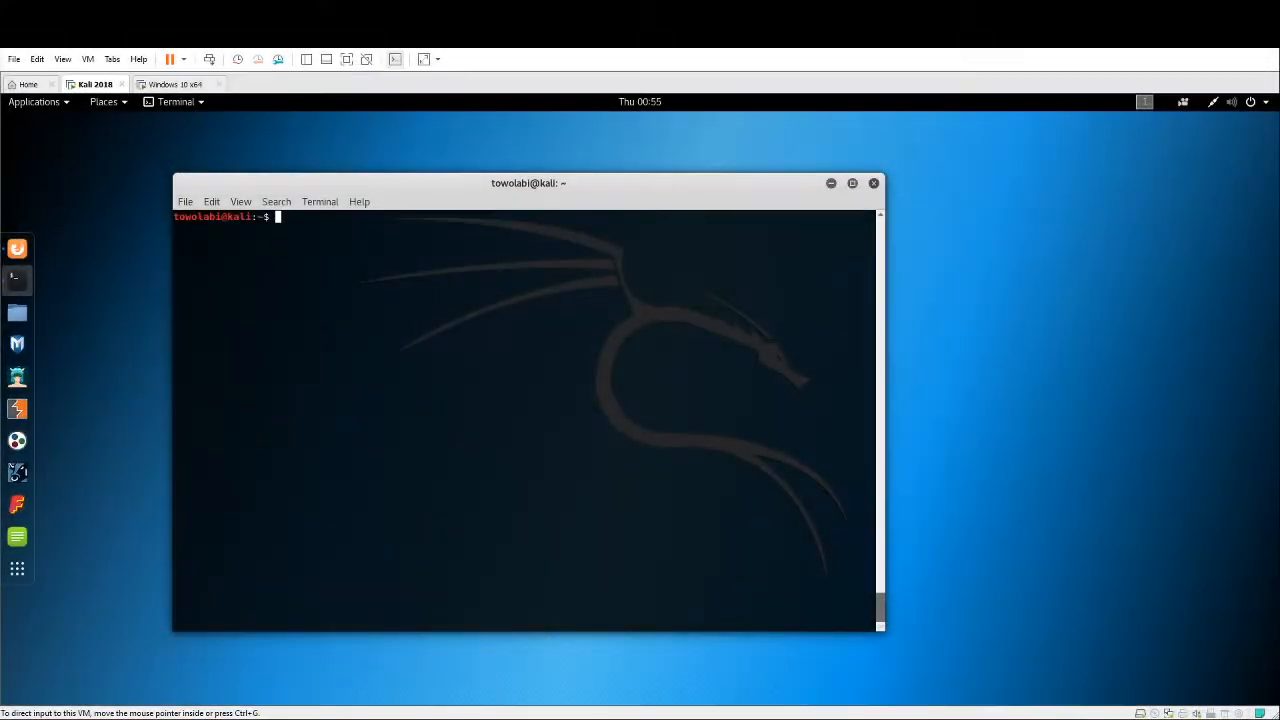
pyautogui.moveTo(349, 420)
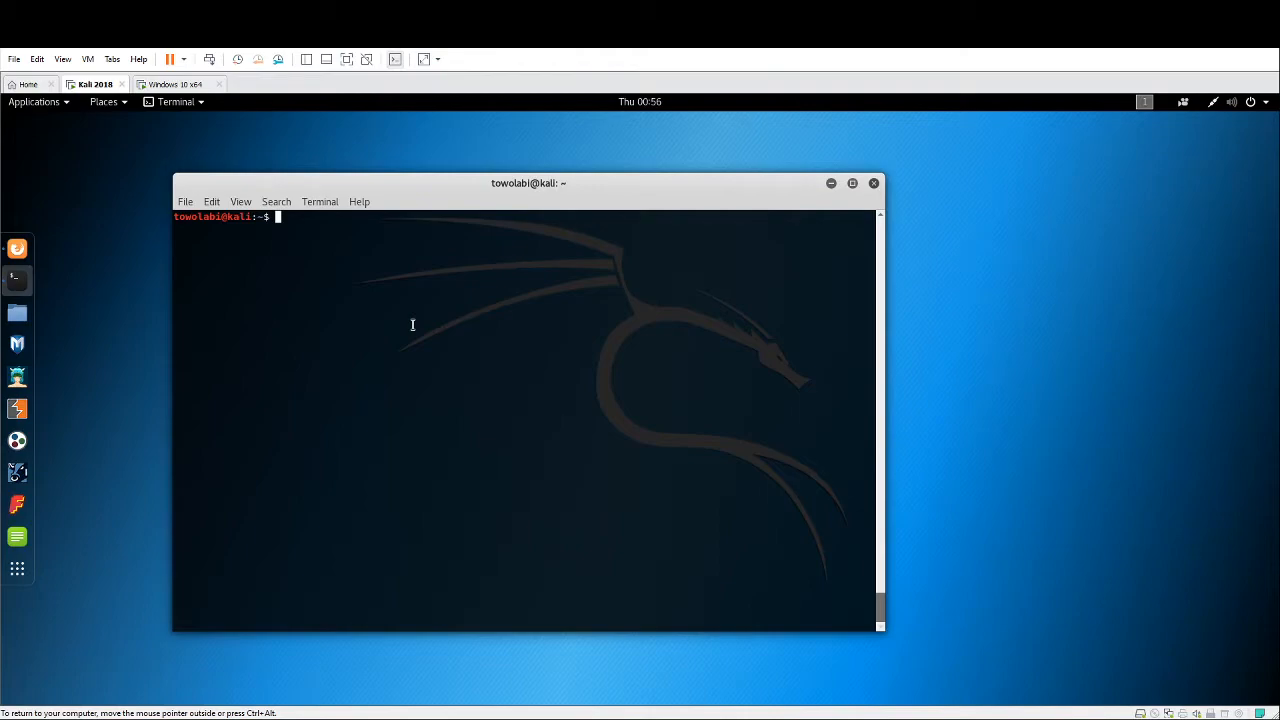
# List network interfaces with ifconfig and copy the eth0 address 192.168.1.21
pyautogui.write('ifconfig')
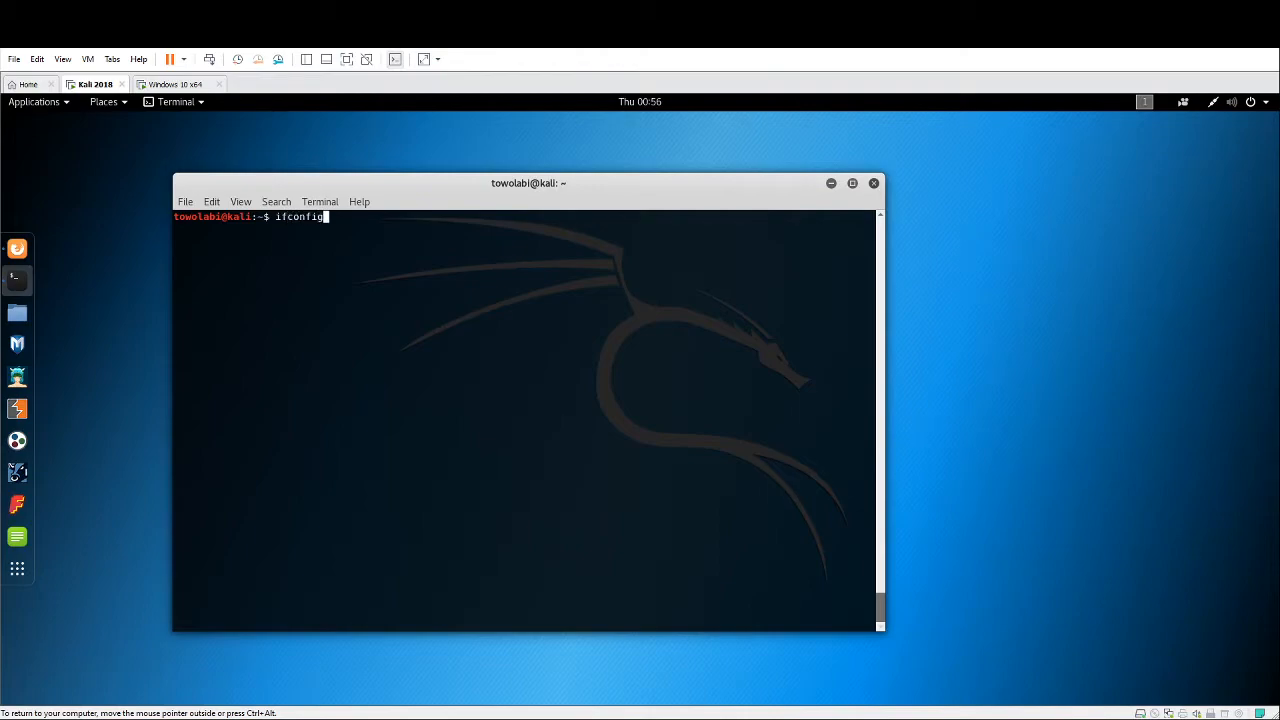
pyautogui.press('Return')
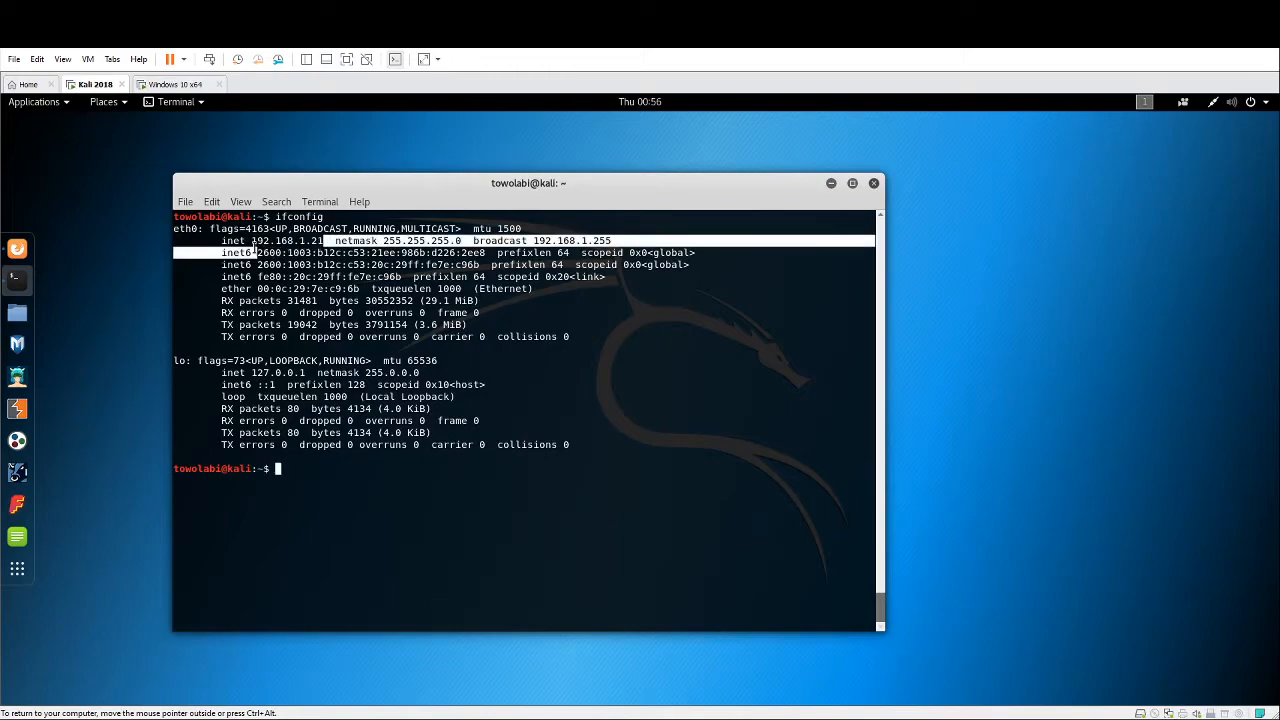
pyautogui.rightClick(300, 260)
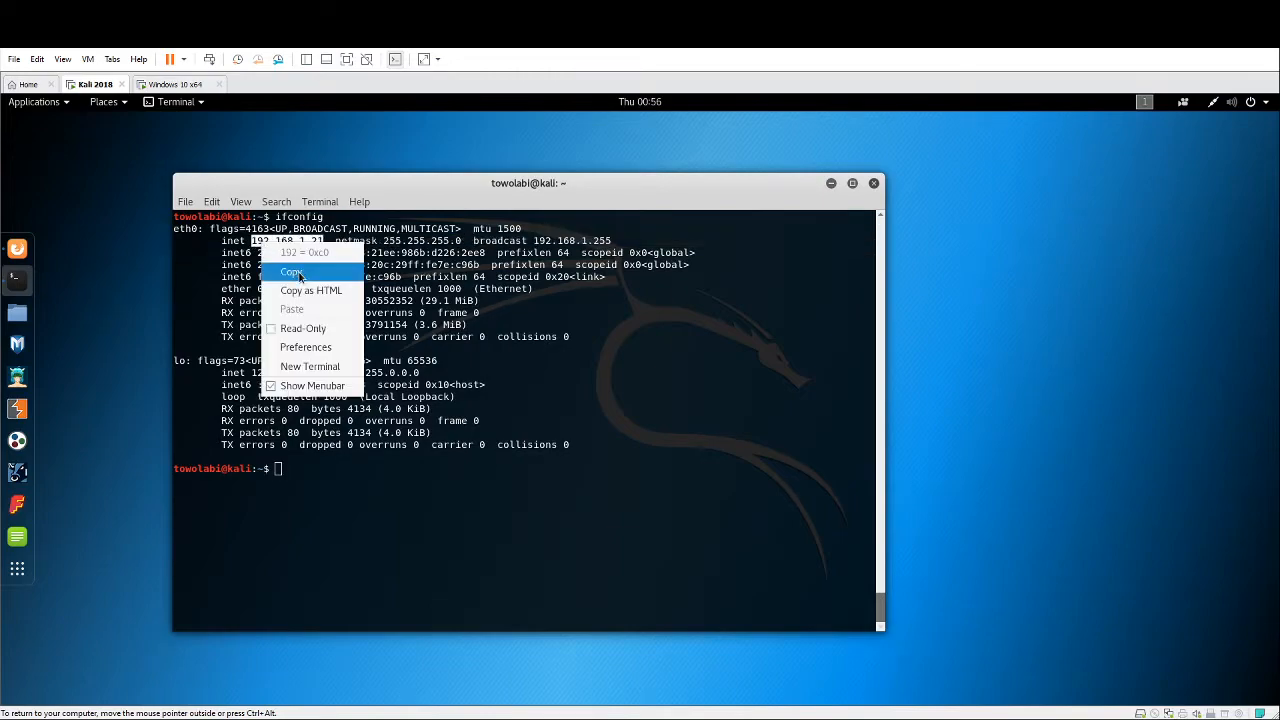
pyautogui.click(291, 271)
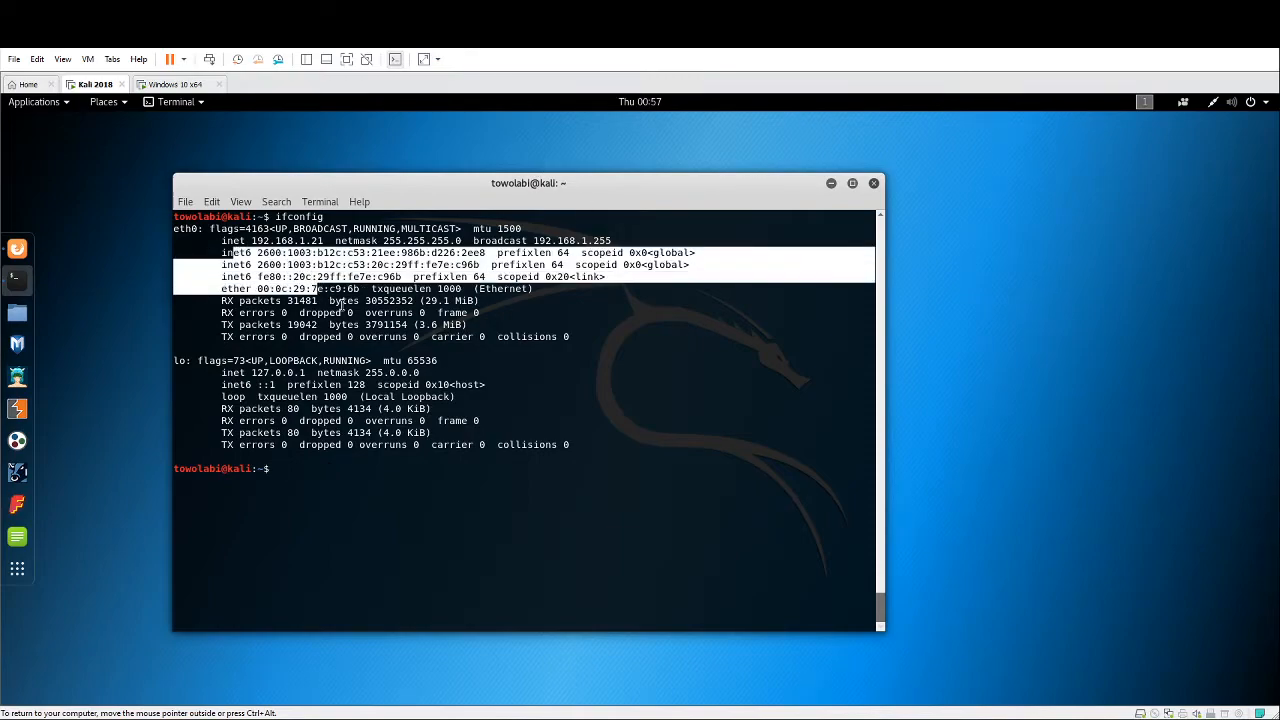
pyautogui.click(327, 474)
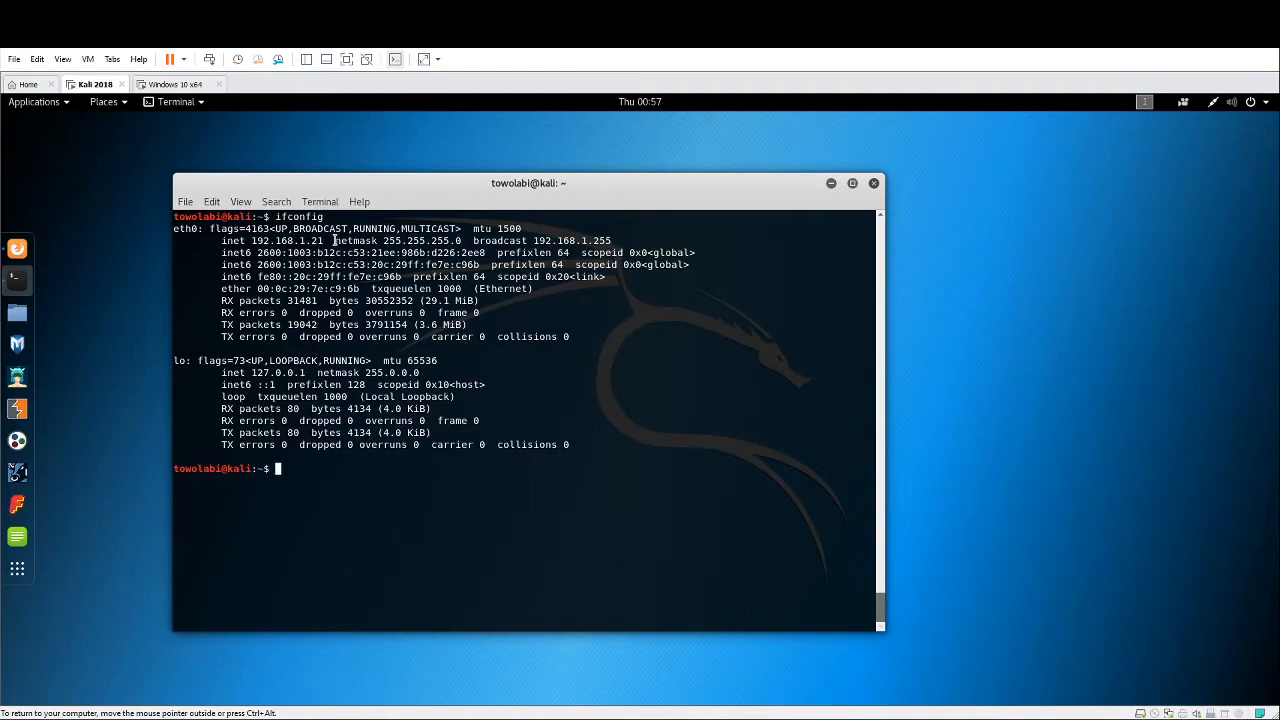
pyautogui.moveTo(323, 481)
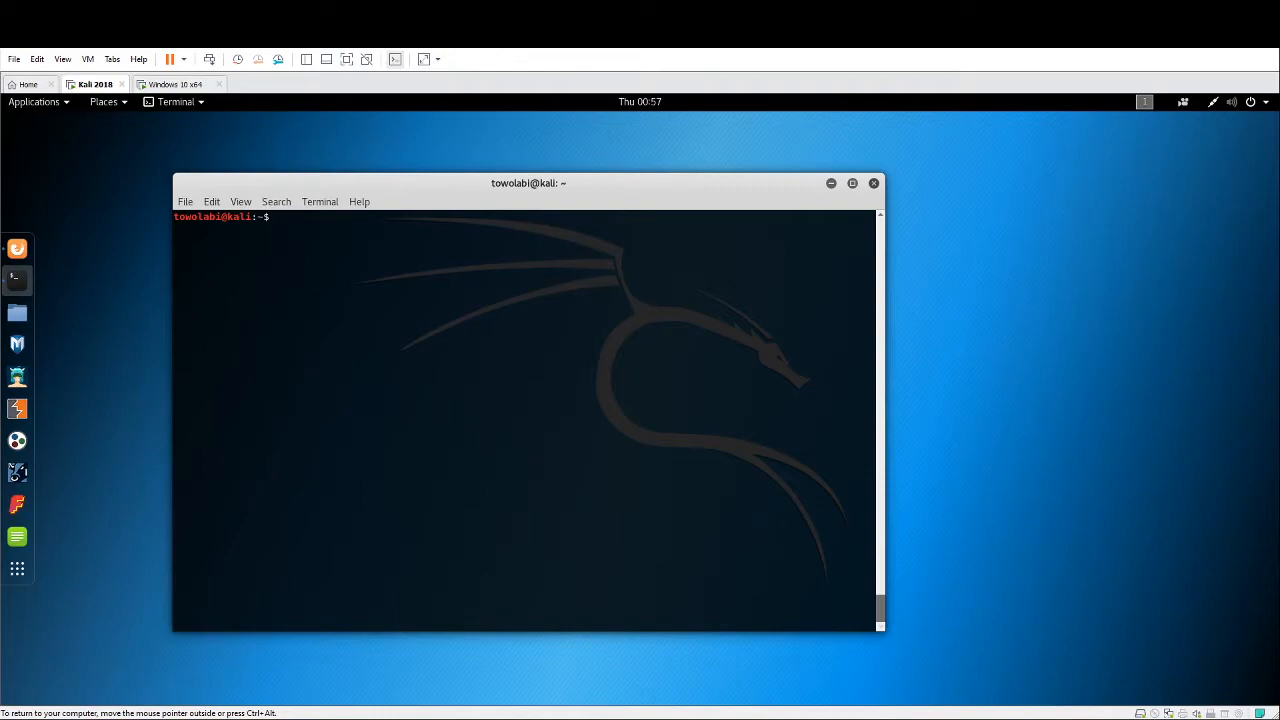
# Enter an nmap command with -sV, -Pn, --top-ports 25 and target 192.168.1.21
pyautogui.write('nmap')
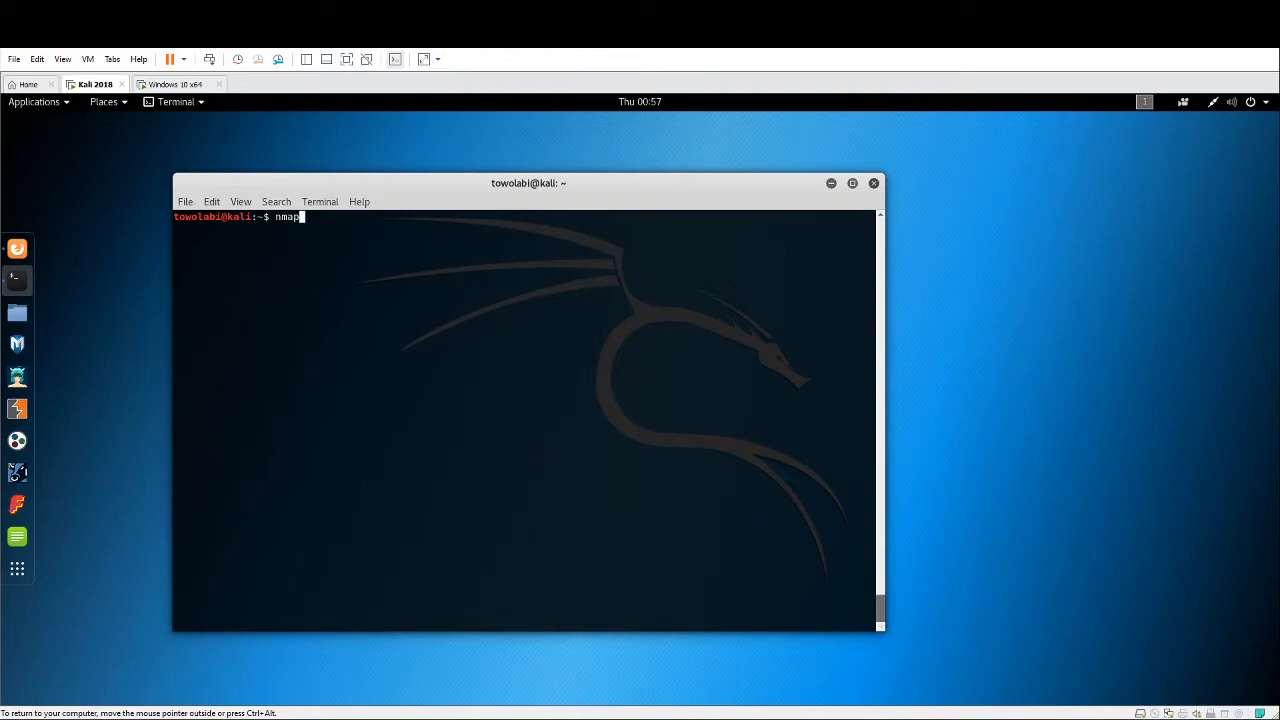
pyautogui.write('-sV -')
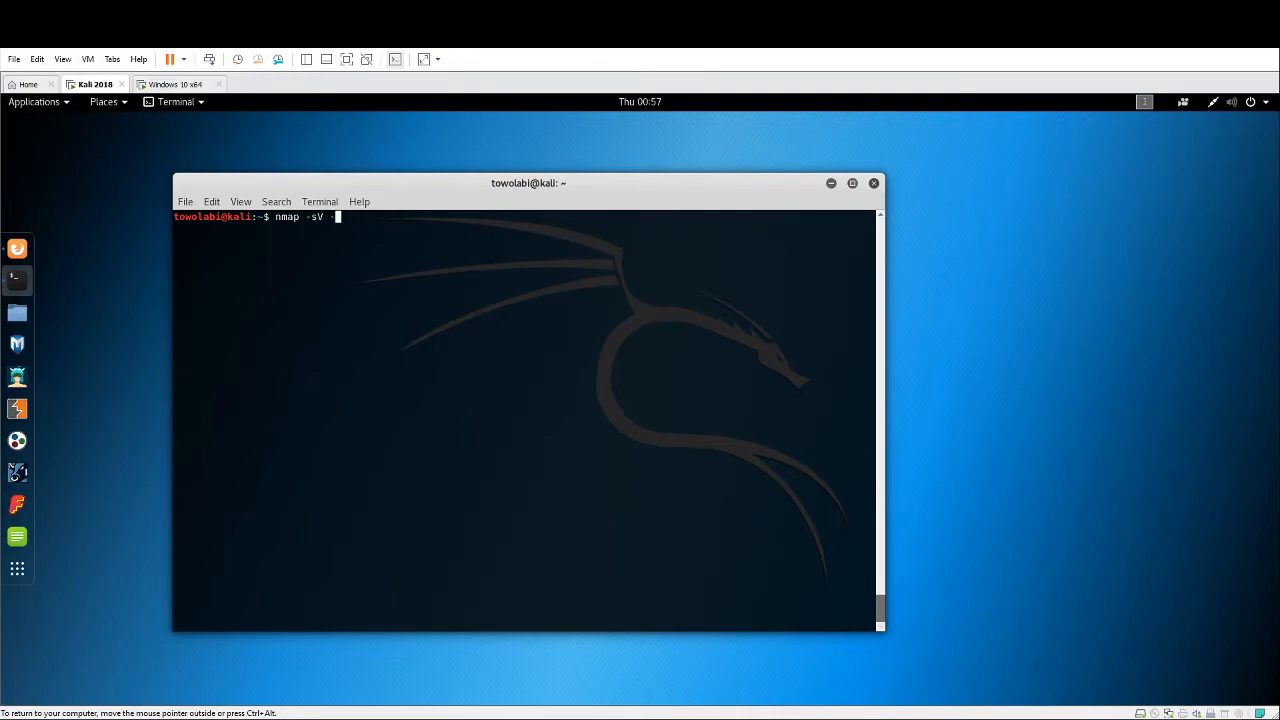
pyautogui.write('Pn')
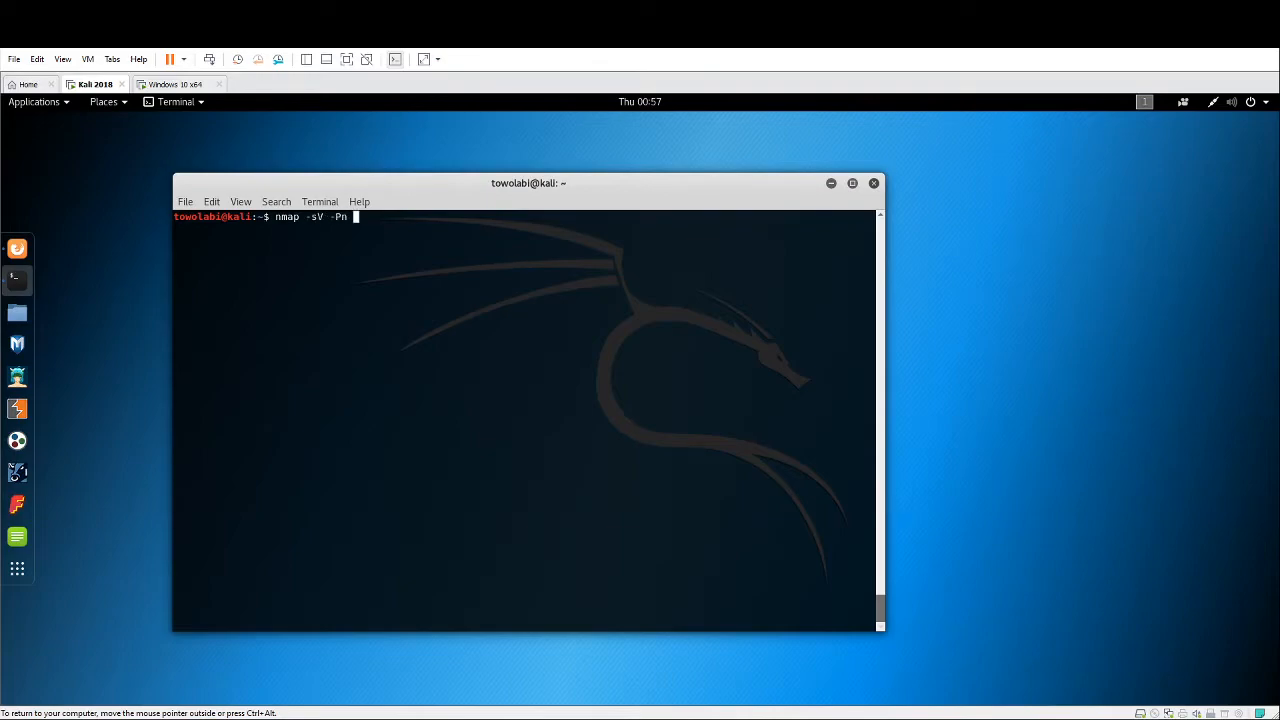
pyautogui.write('192.168.1.21')
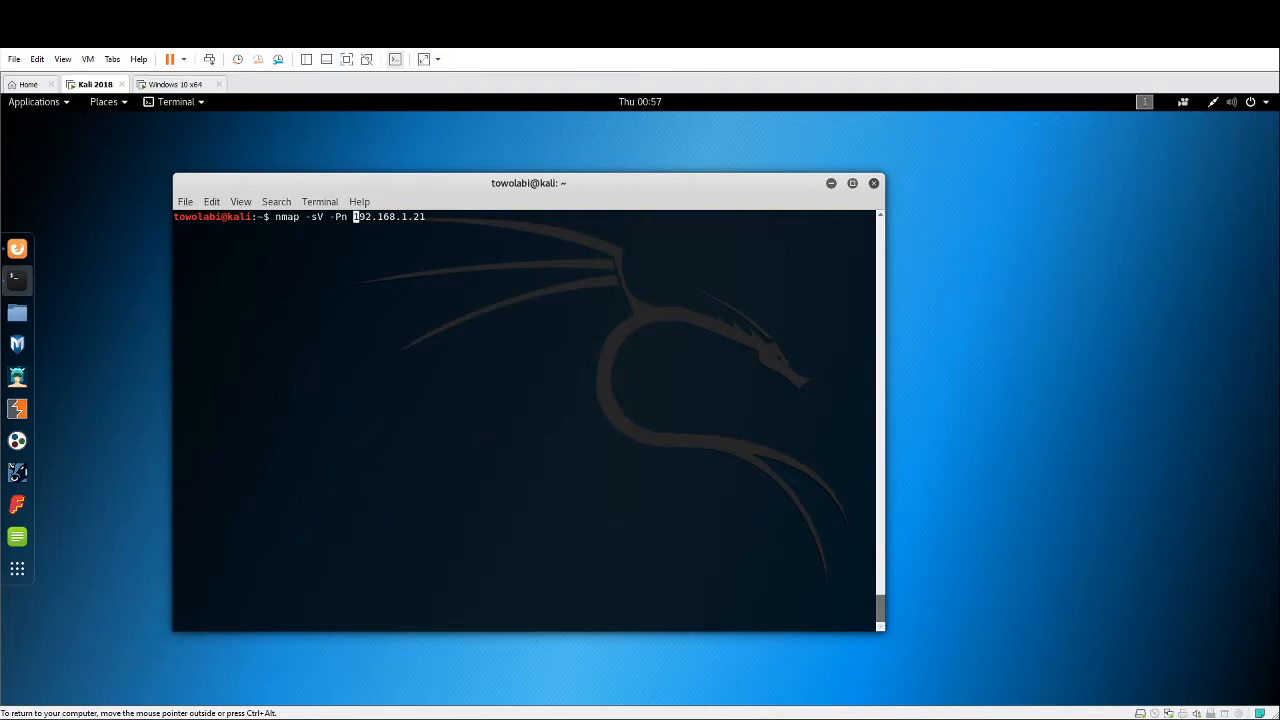
pyautogui.write('--top')
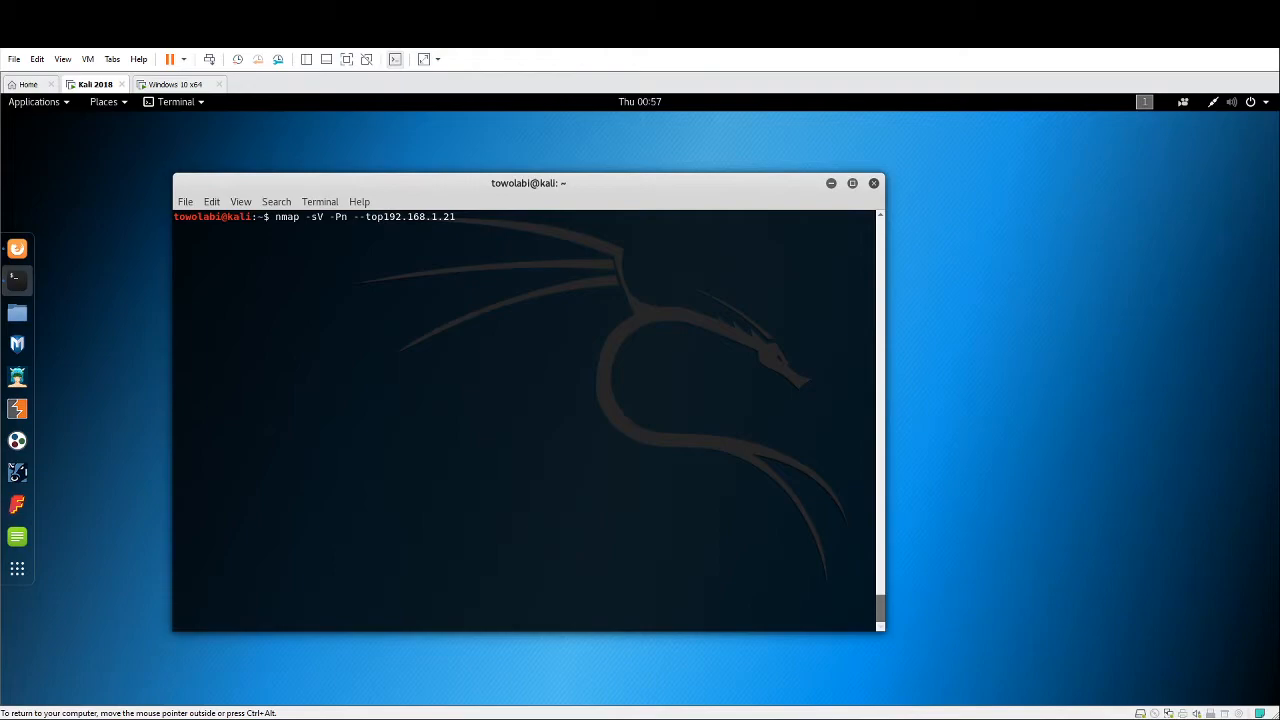
pyautogui.write('-ports')
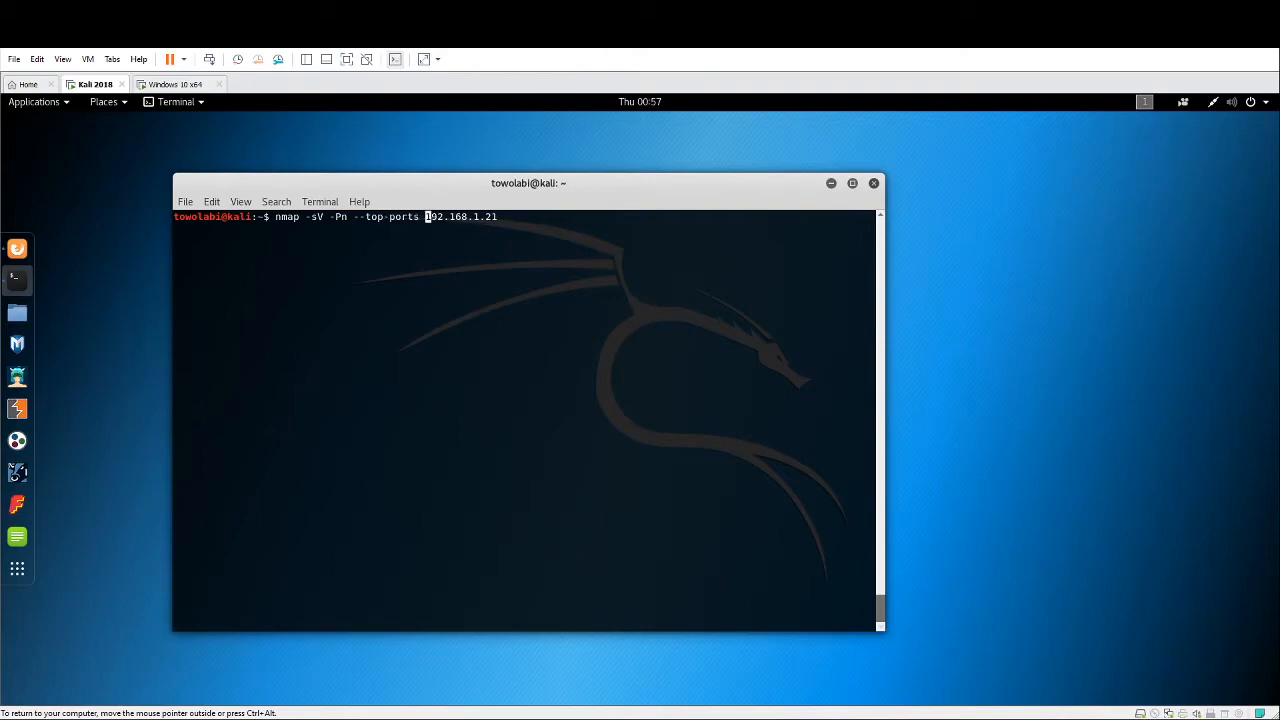
pyautogui.write('25')
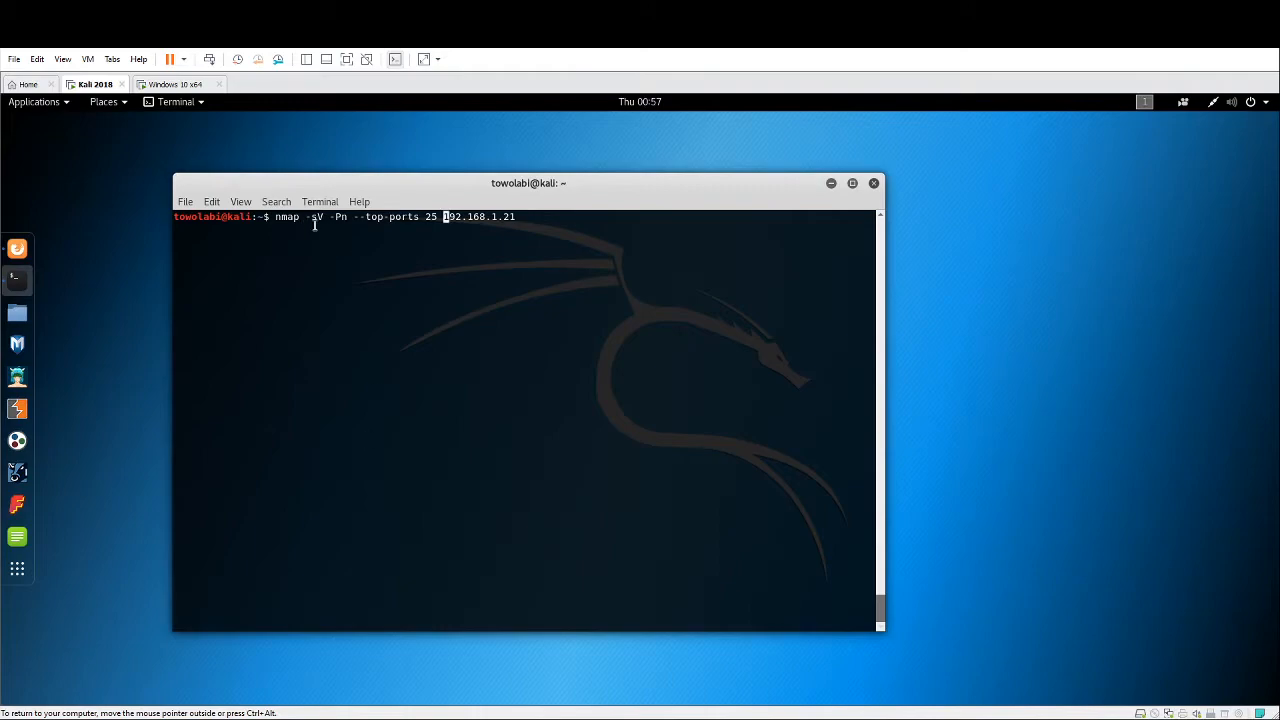
# Correct the target address's last octet and run the top-25-ports service scan
pyautogui.doubleClick(317, 217)
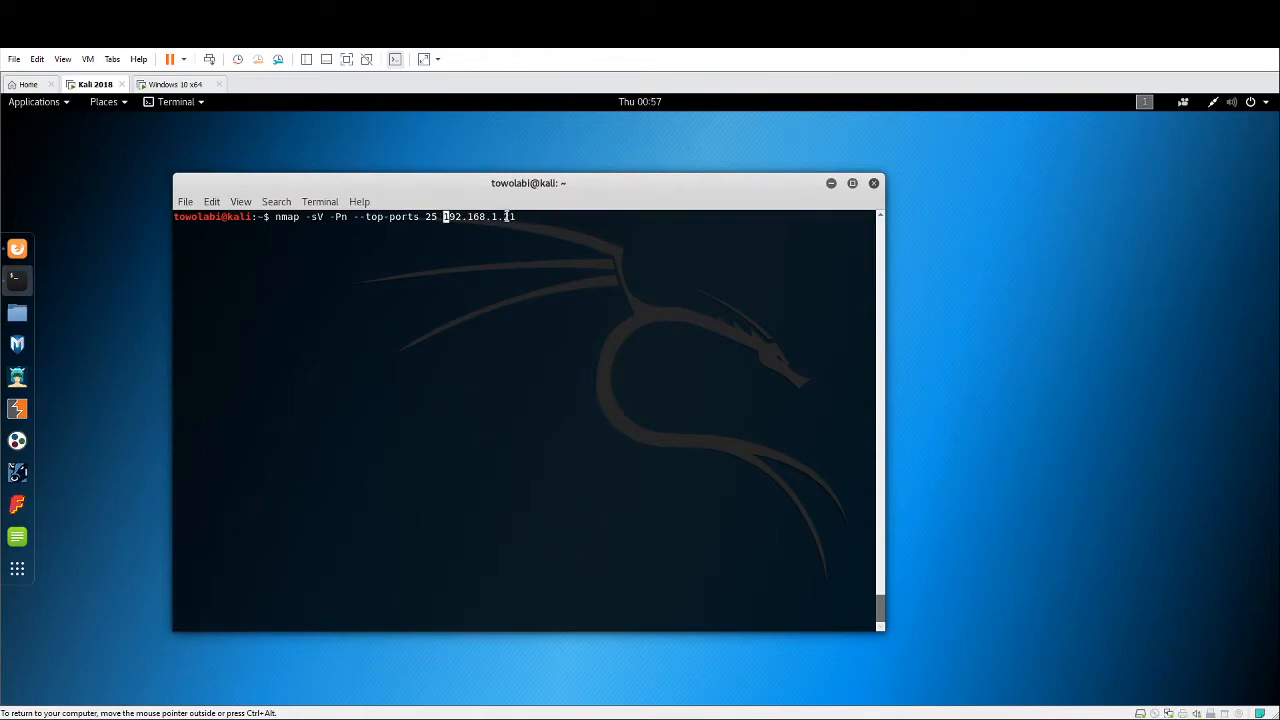
pyautogui.write('21')
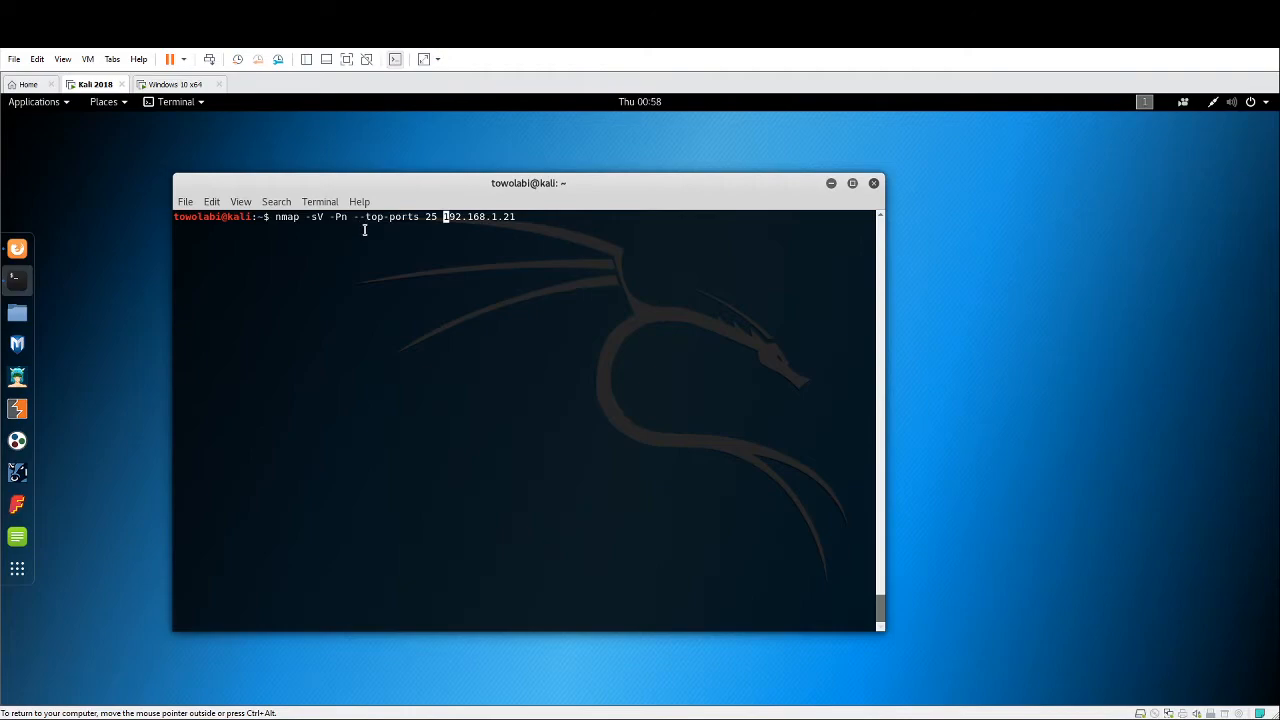
pyautogui.moveTo(353, 218)
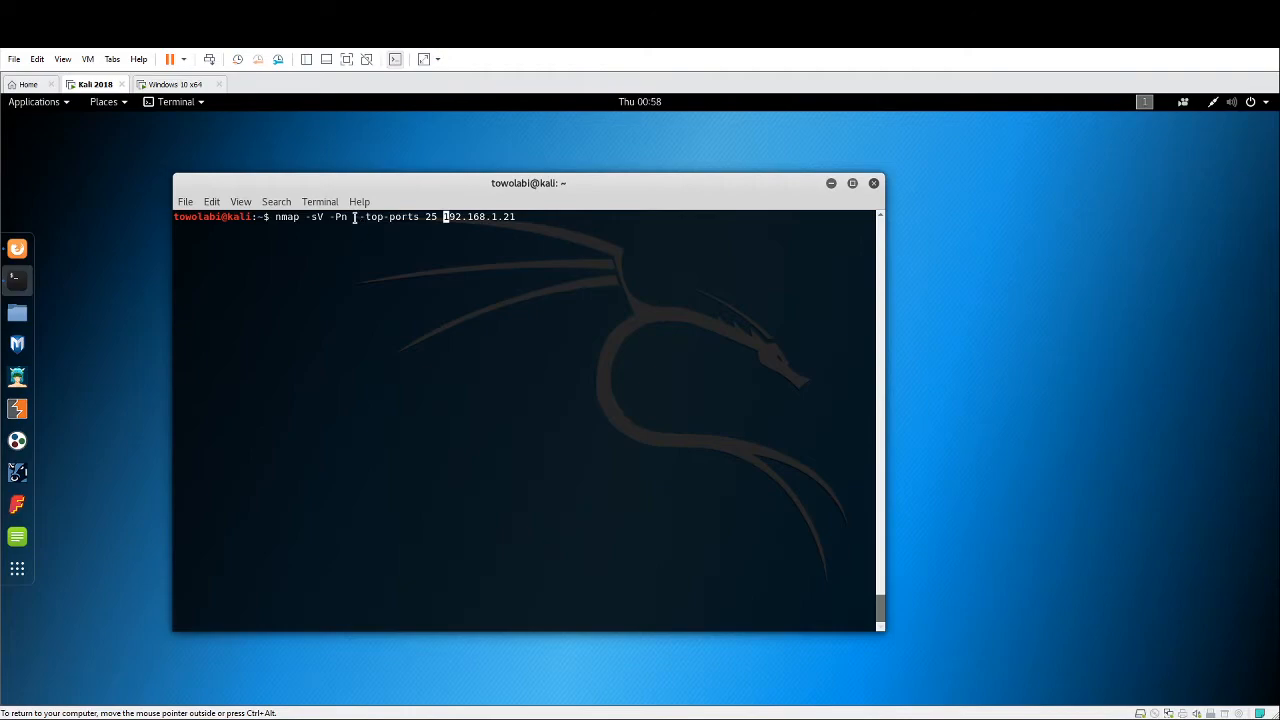
pyautogui.write('-')
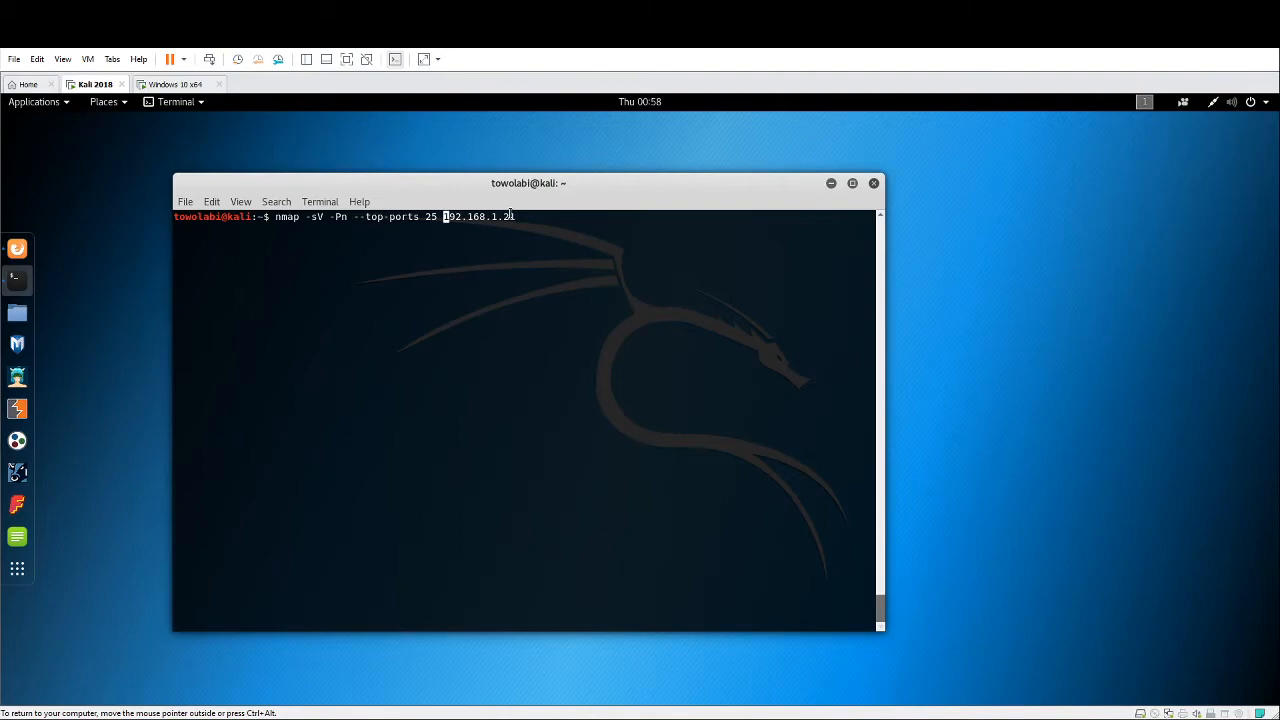
pyautogui.write('1')
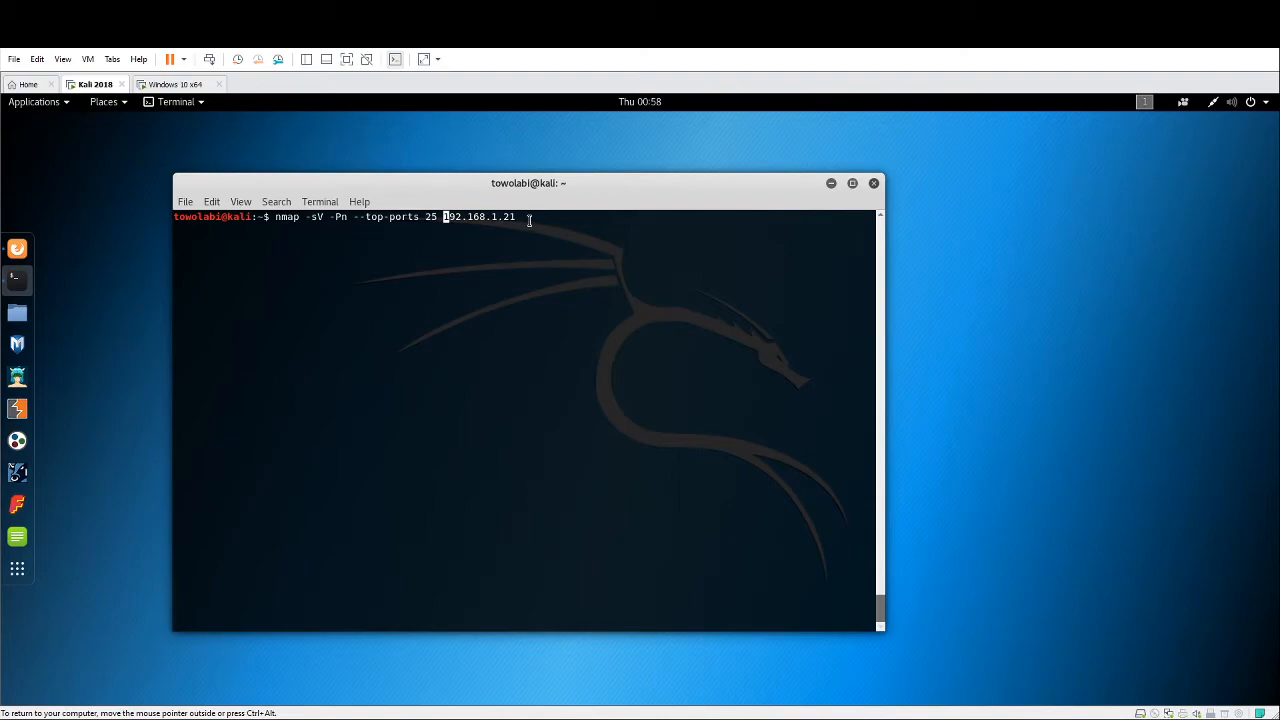
pyautogui.press('Return')
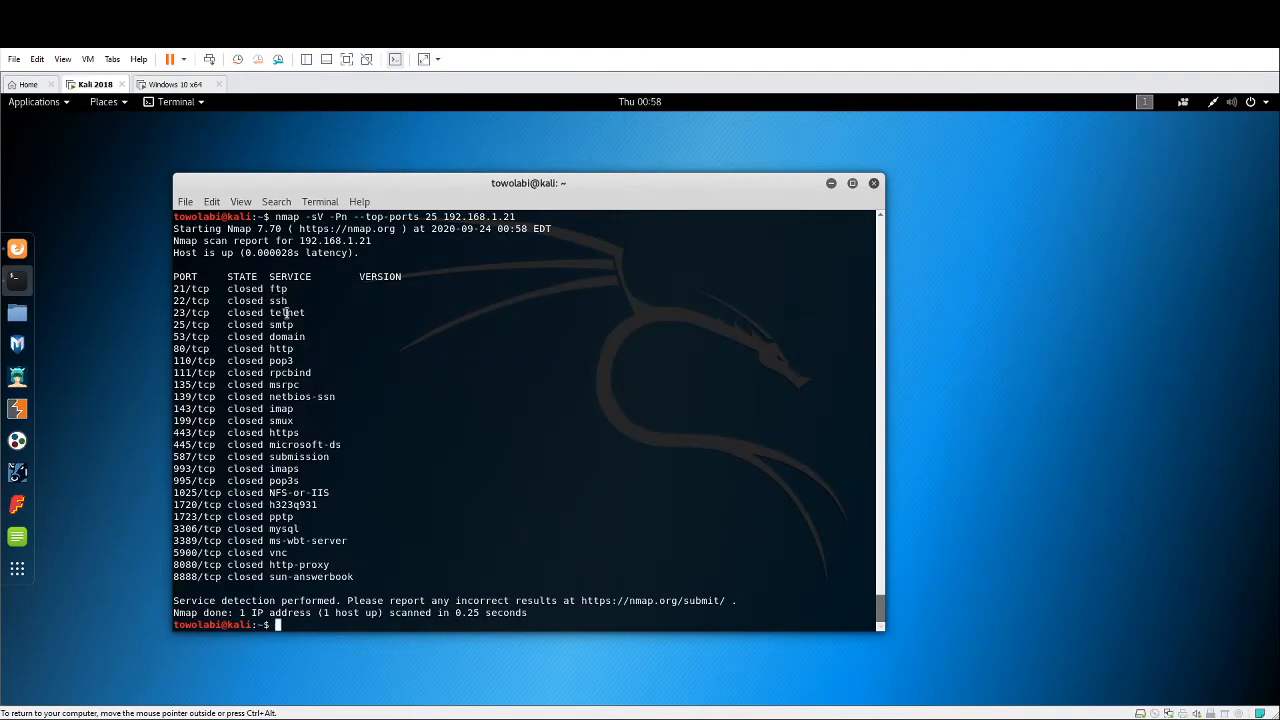
pyautogui.moveTo(296, 300)
pyautogui.write('n')
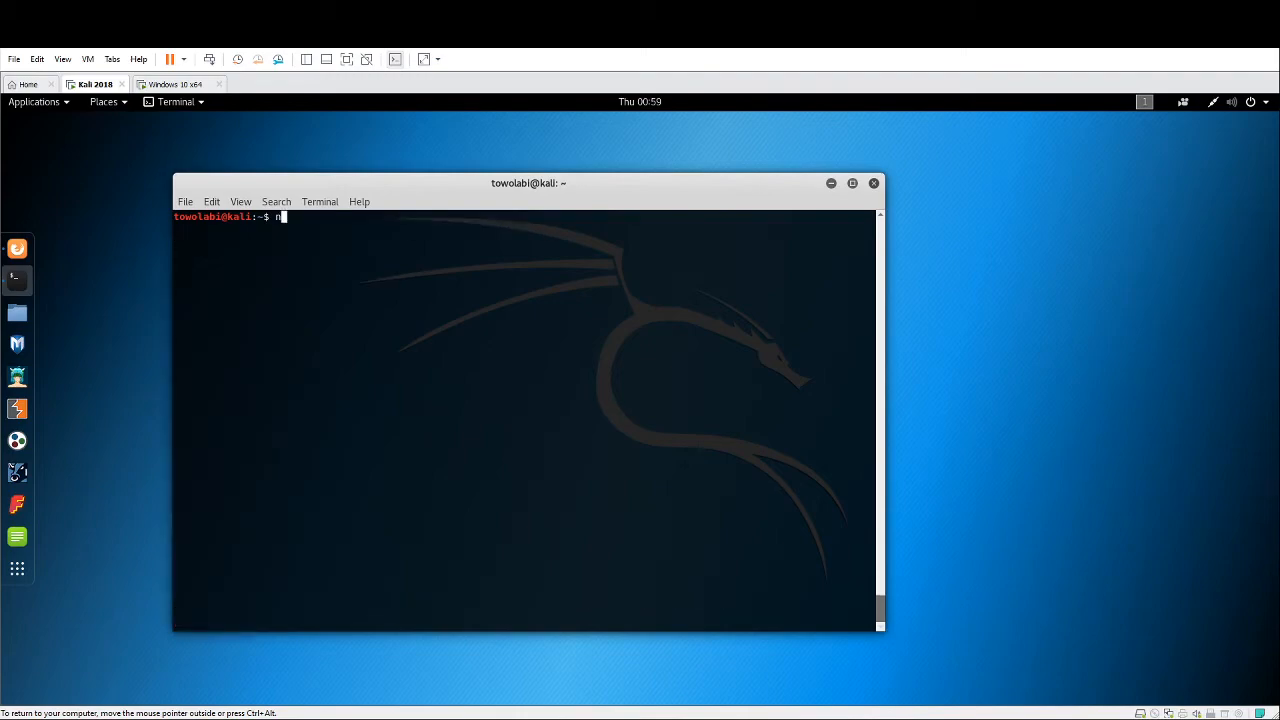
# Try the -sT, -sS, -O and -A flags after nmap, erasing each to leave plain nmap
pyautogui.write('map')
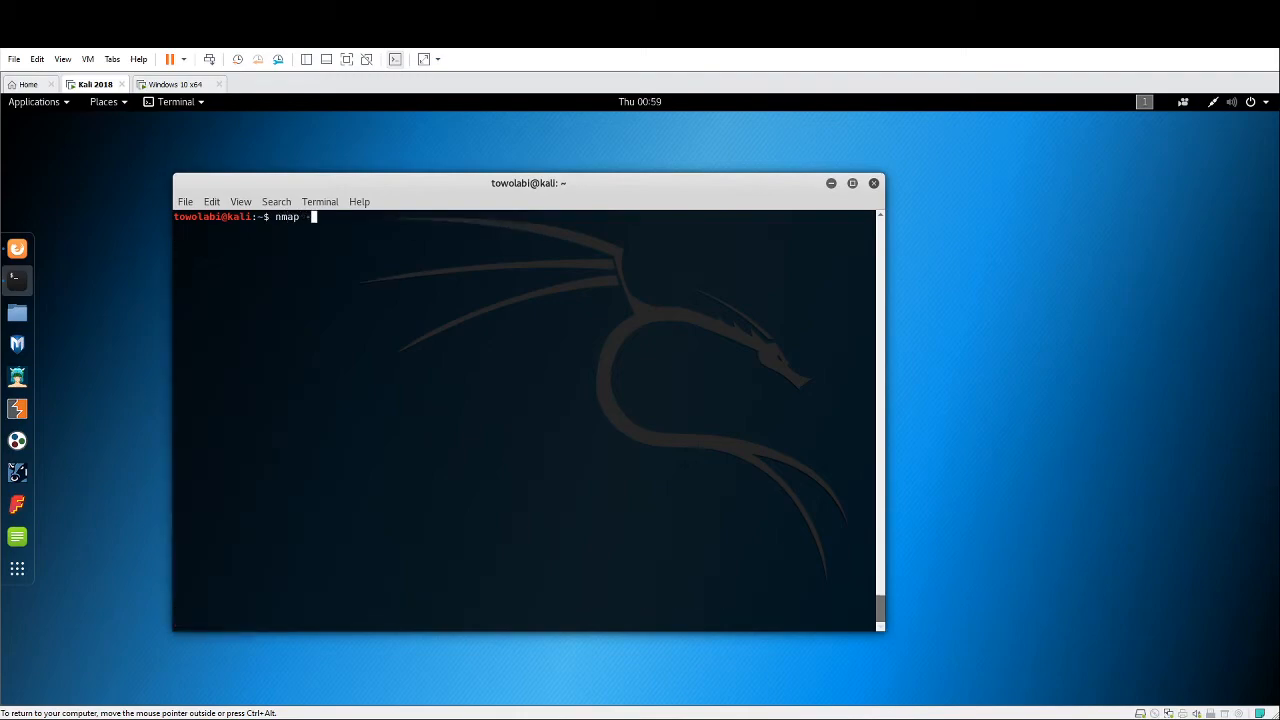
pyautogui.write('-sT')
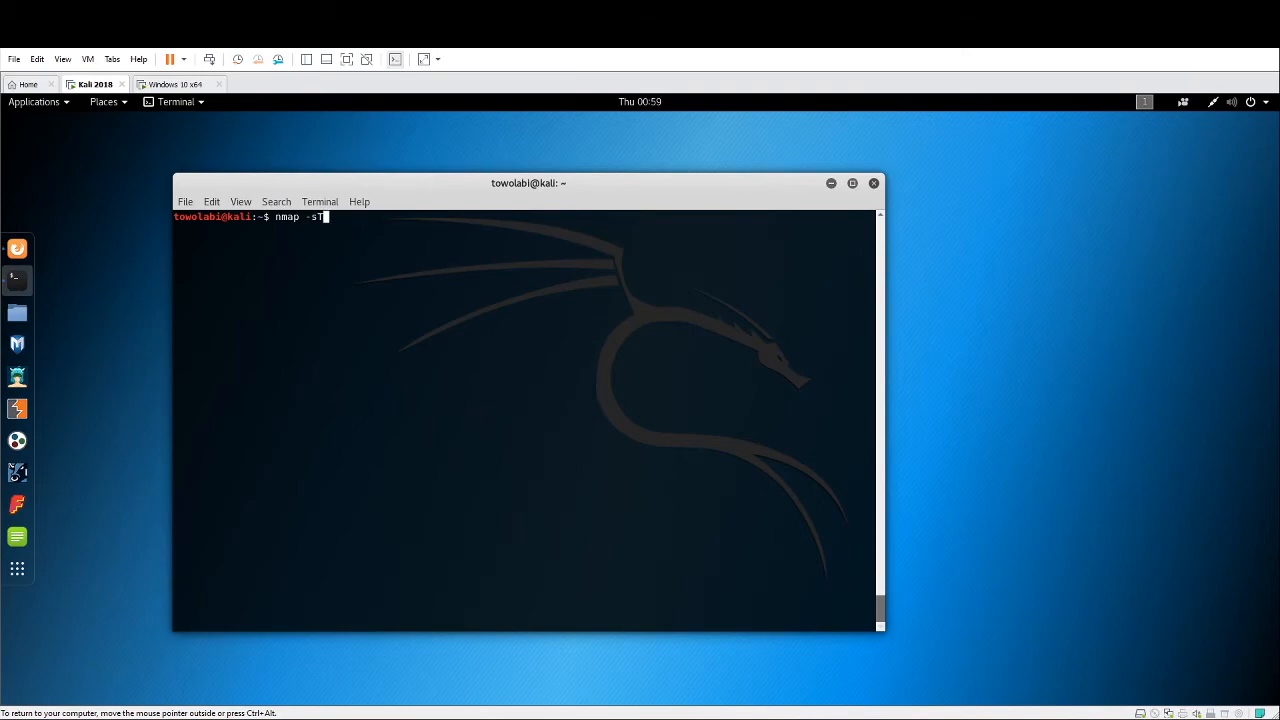
pyautogui.write('S')
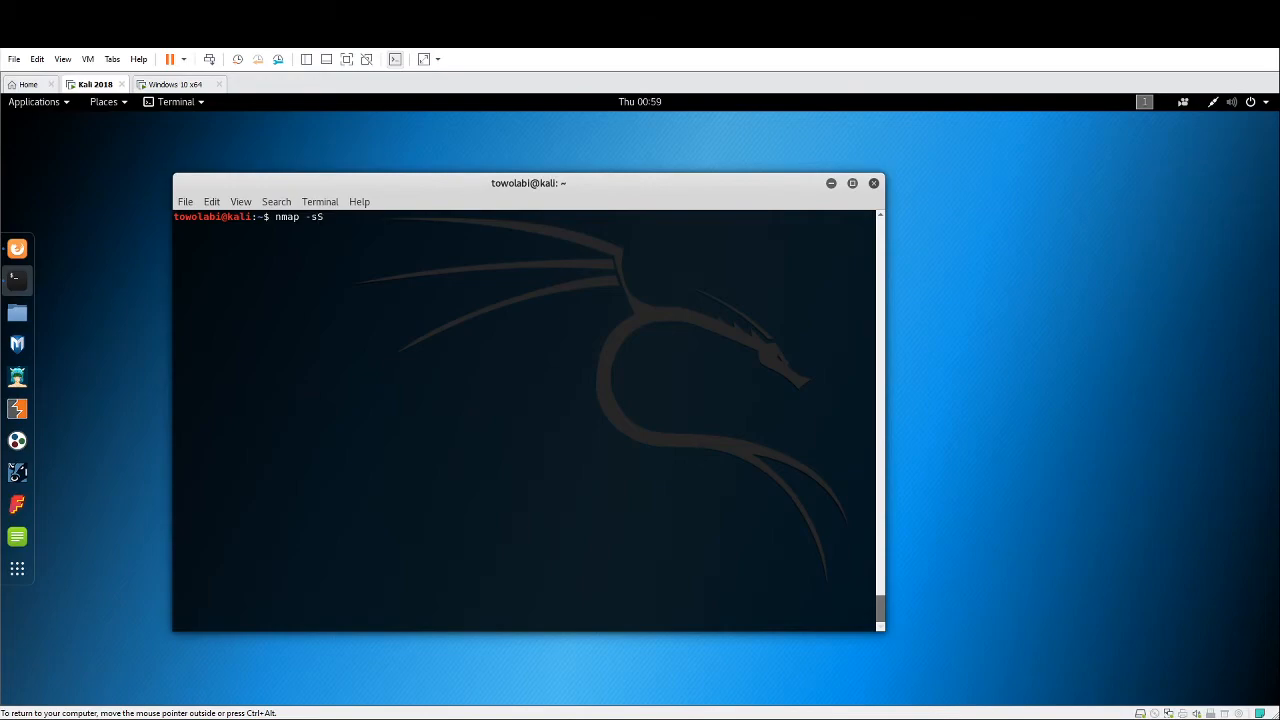
pyautogui.moveTo(320, 217)
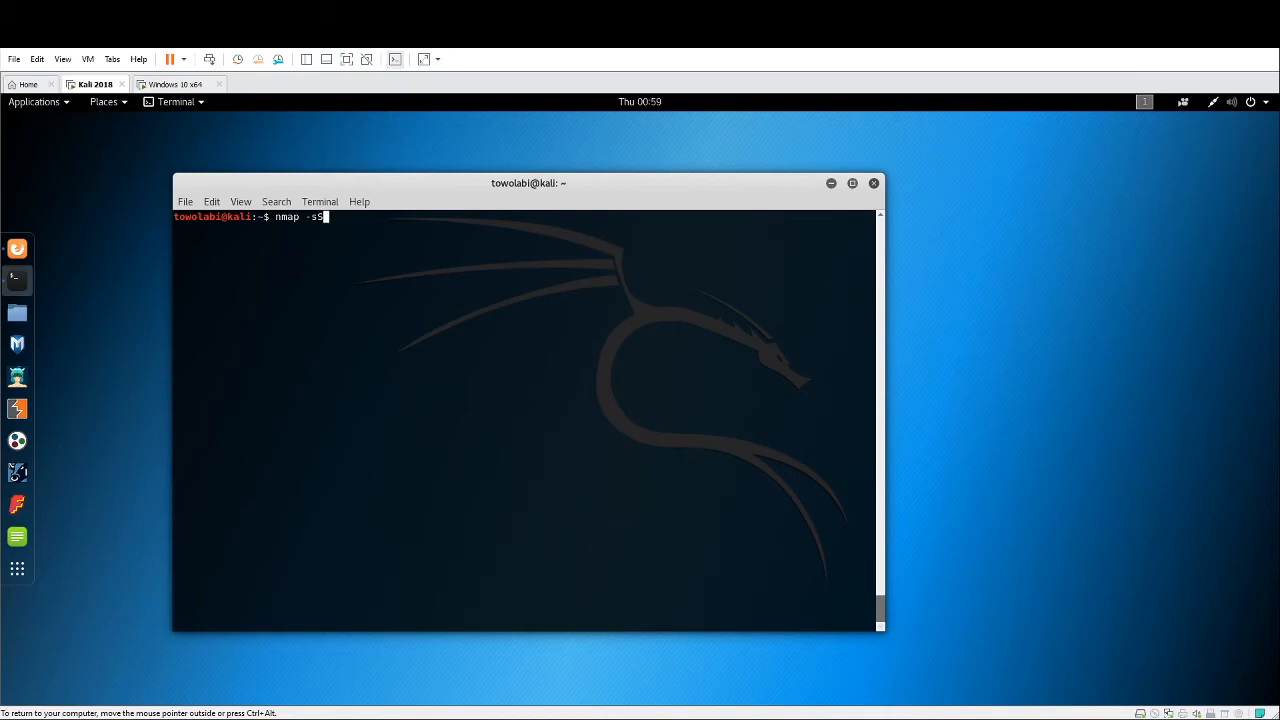
pyautogui.press('BackSpace')
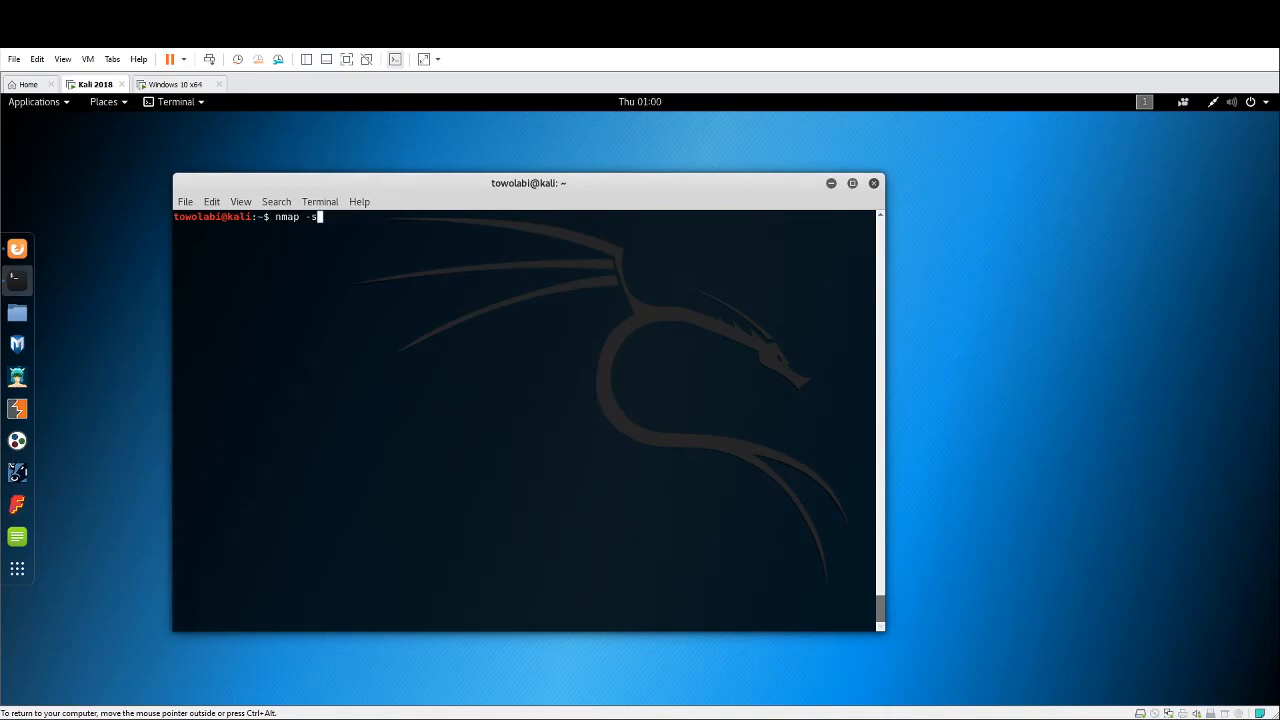
pyautogui.press('BackSpace')
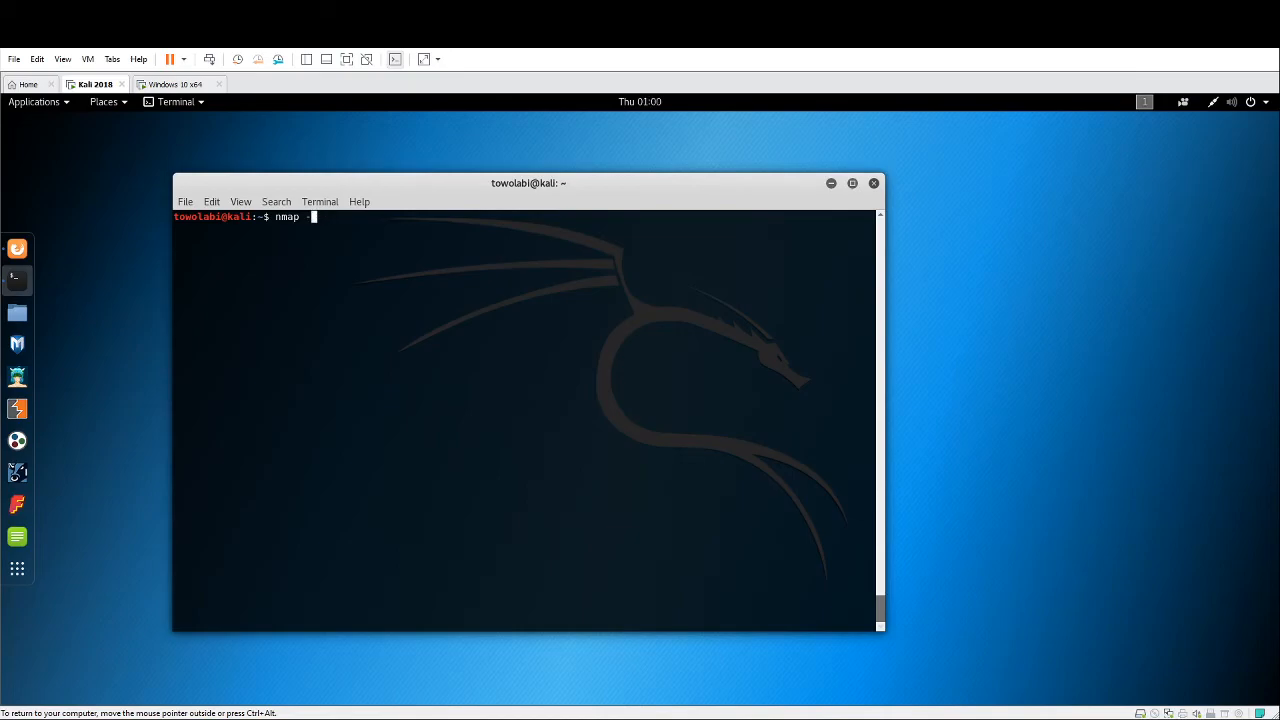
pyautogui.write('-O')
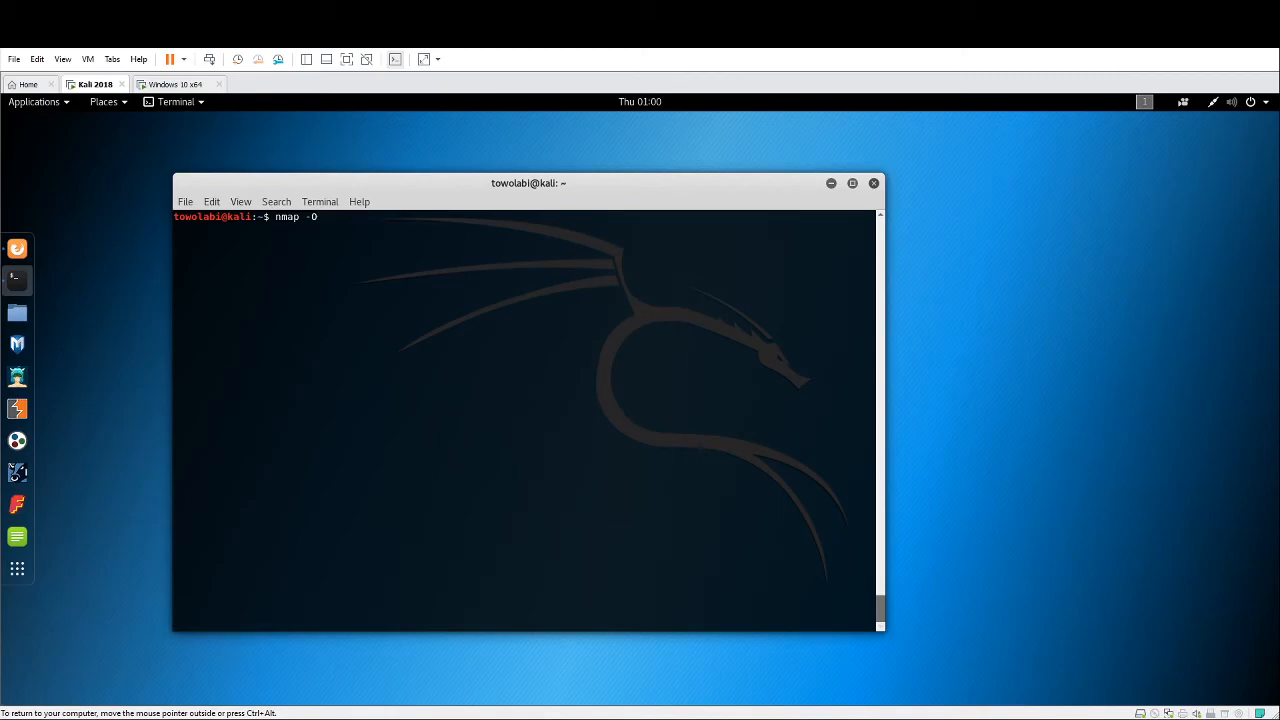
pyautogui.write('A')
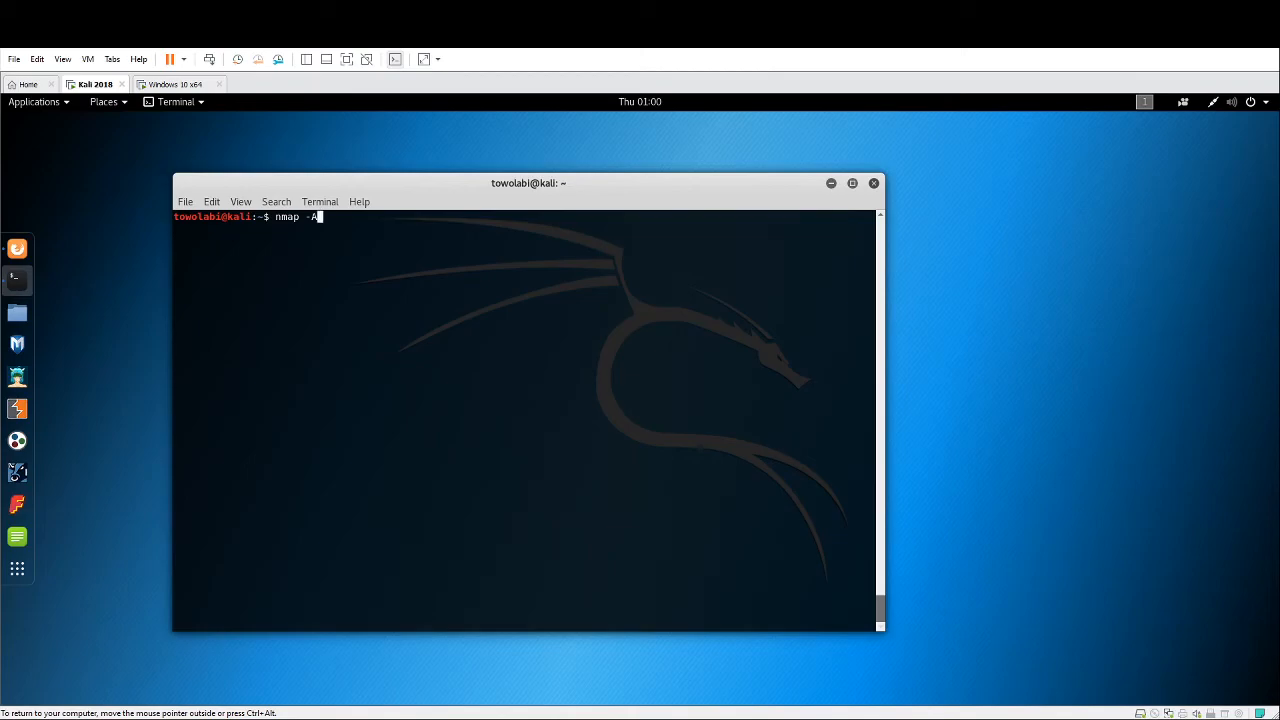
pyautogui.press('BackSpace')
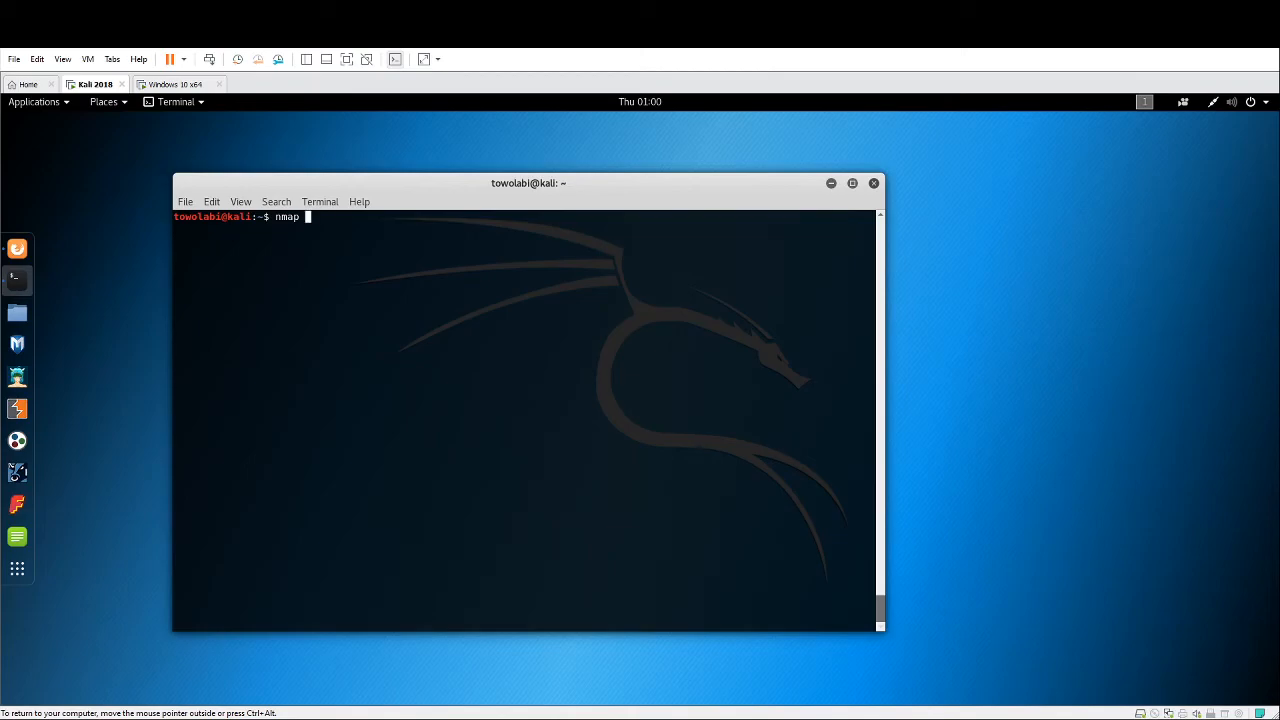
# Run nmap -A against 192.168.1.21, finding all 1000 ports closed
pyautogui.write('-A 192.1')
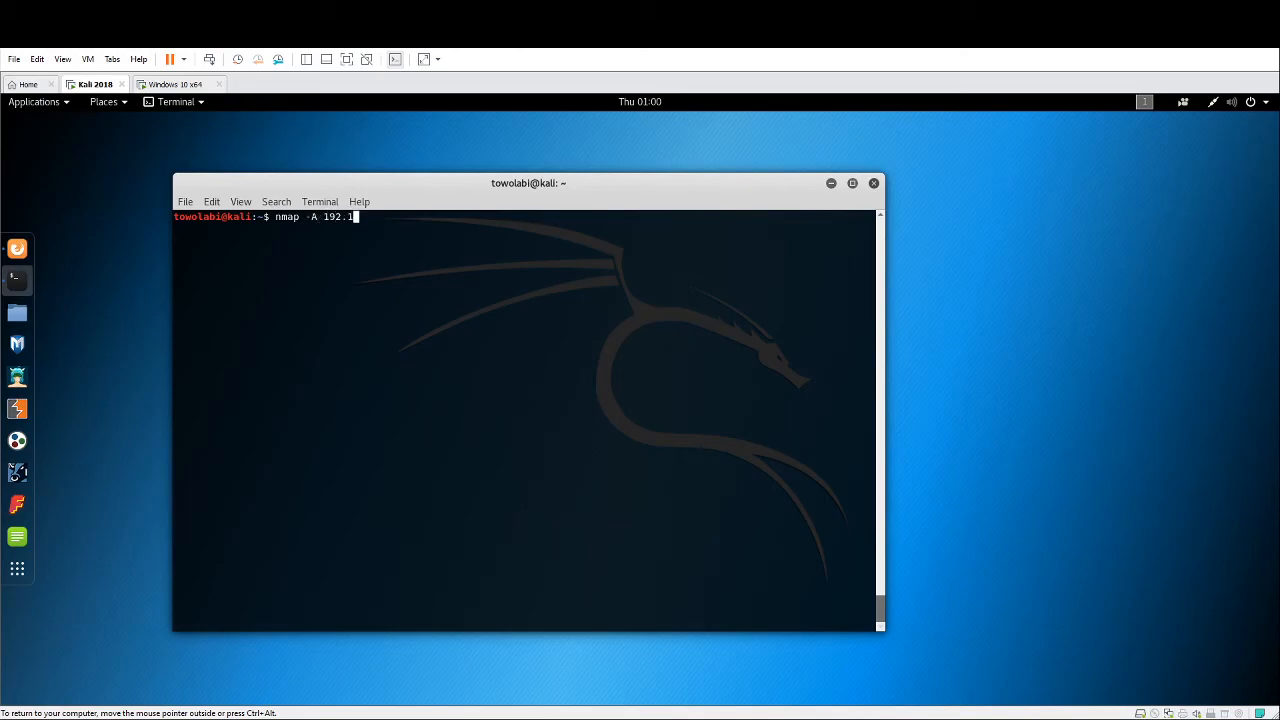
pyautogui.write('68.1.')
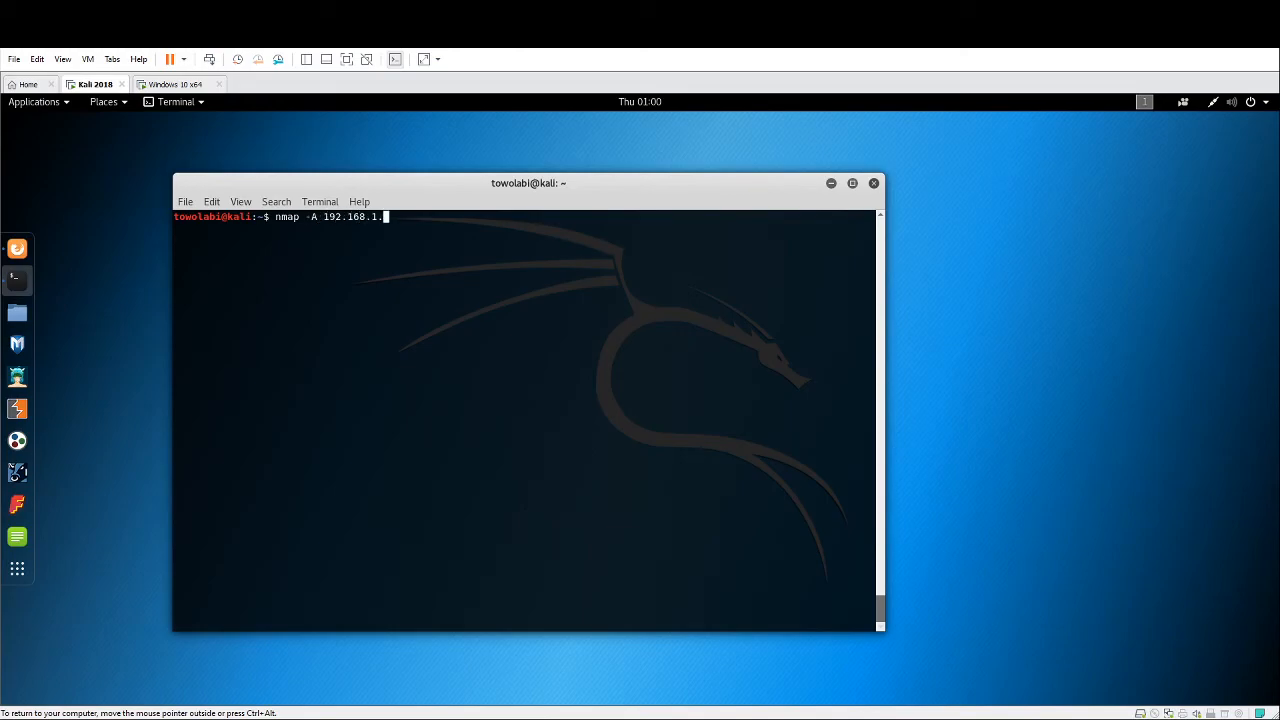
pyautogui.write('21')
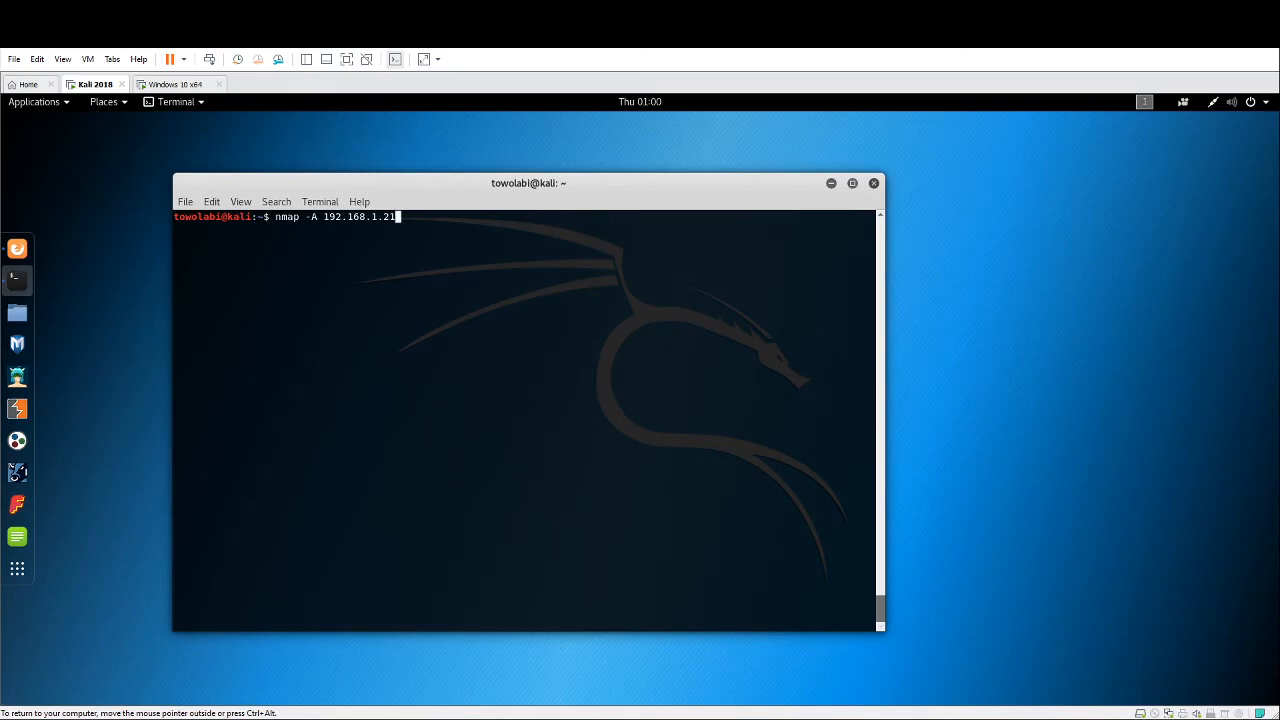
pyautogui.press('Return')
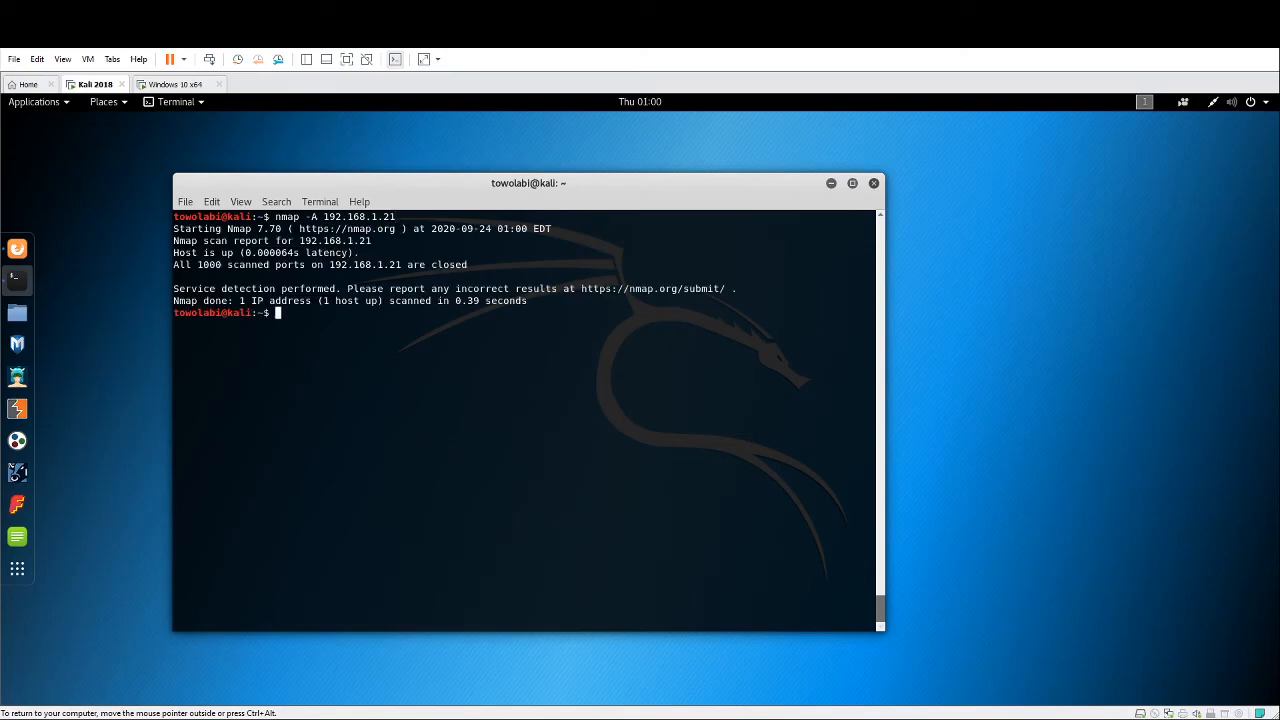